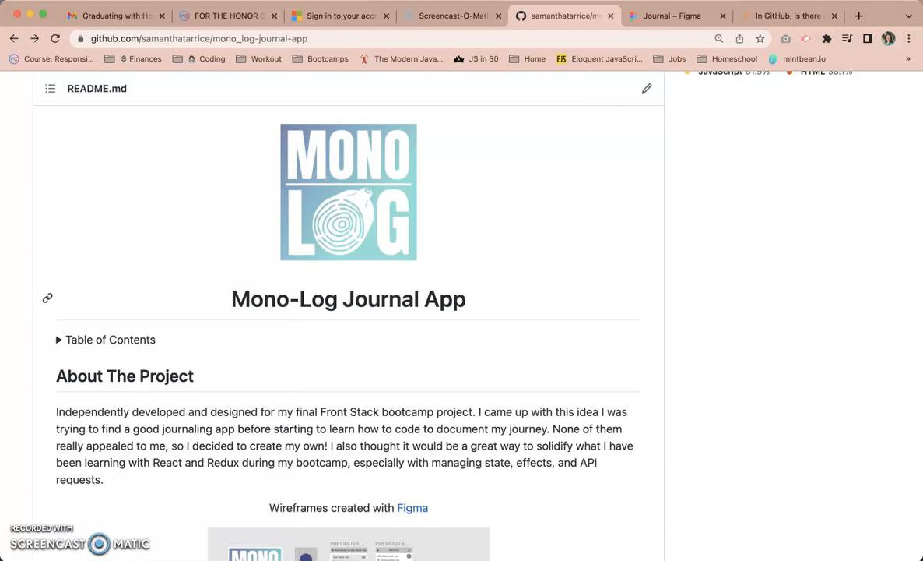
mouse_move(320, 333)
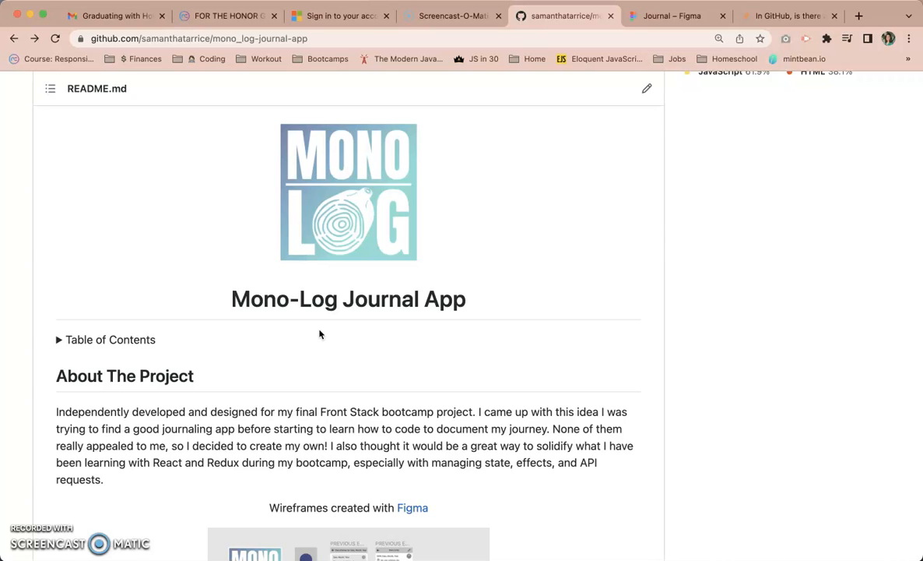
Scroll the README past the Figma wireframes to Built With and Getting Started prerequisites
scroll(down, 3)
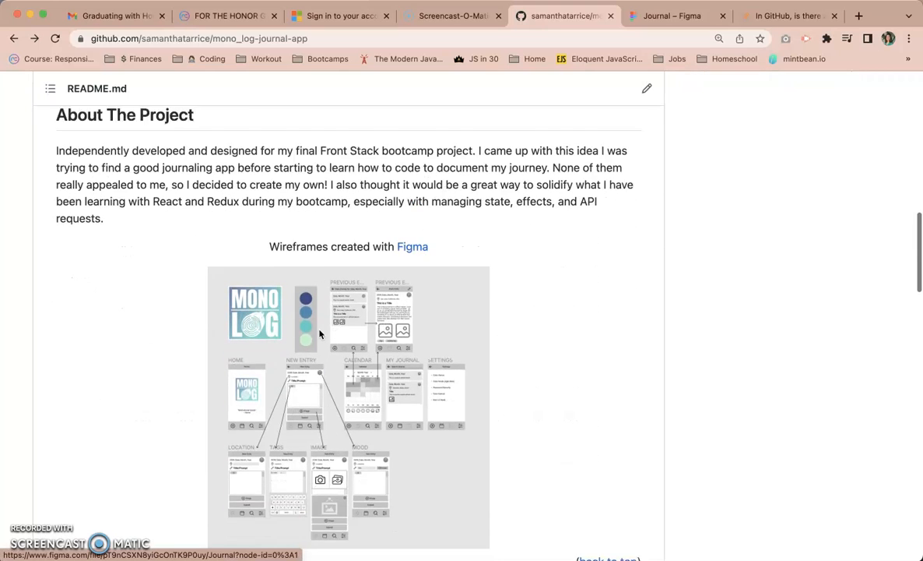
scroll(down, 3)
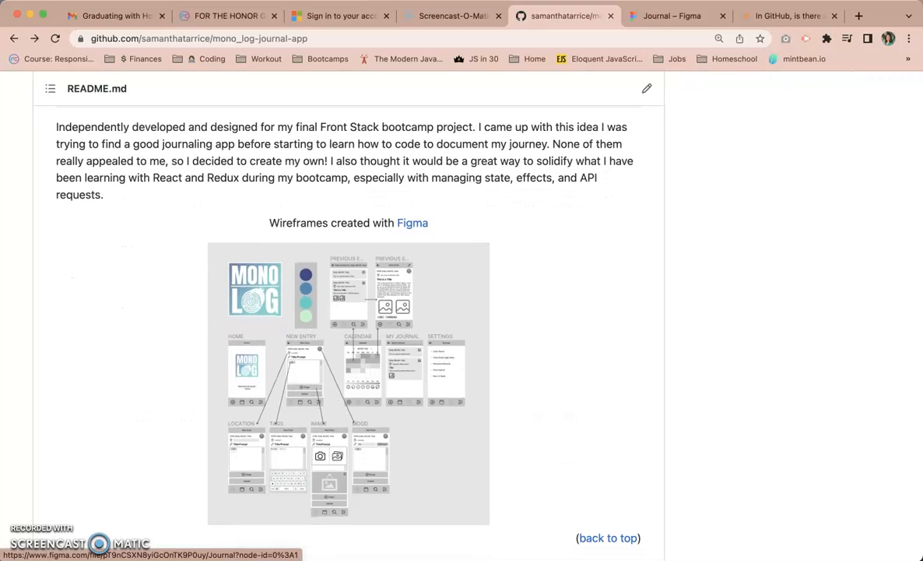
scroll(down, 3)
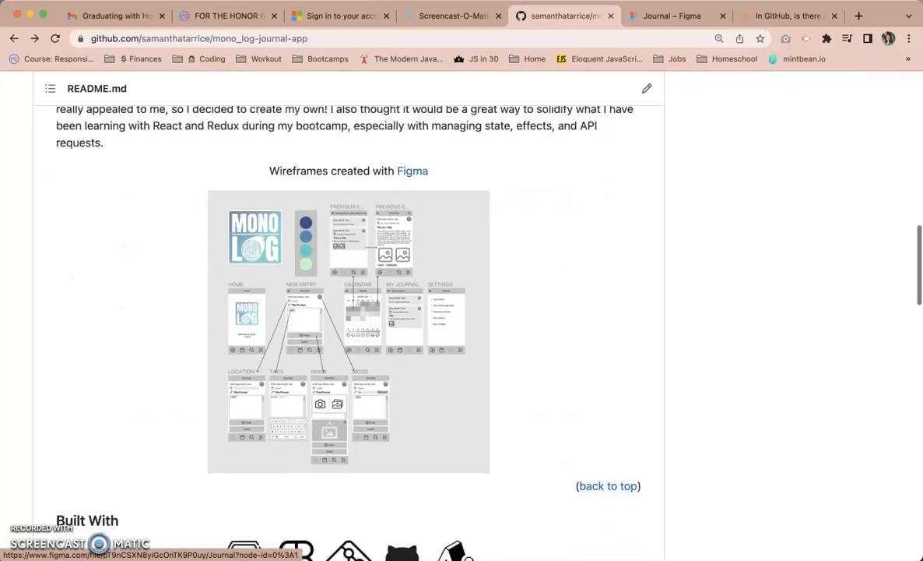
scroll(down, 3)
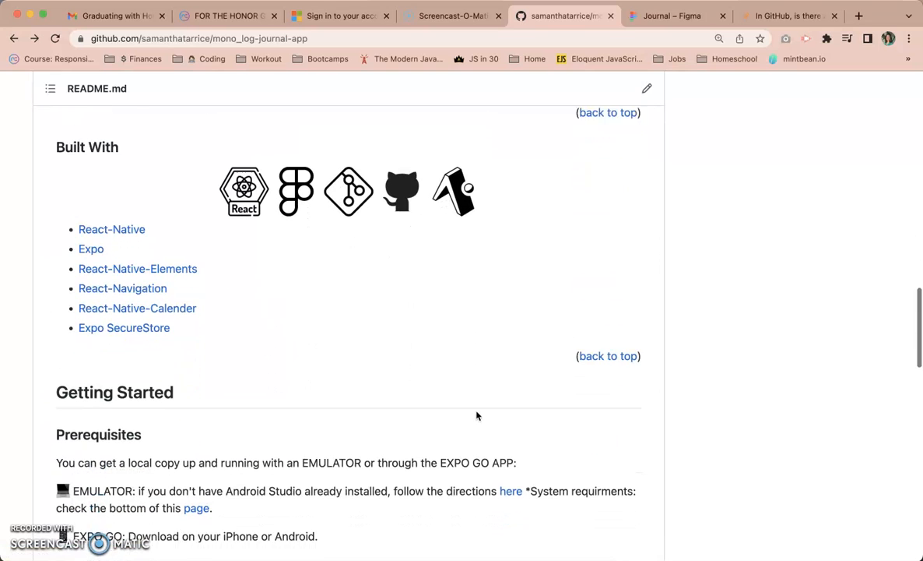
scroll(down, 3)
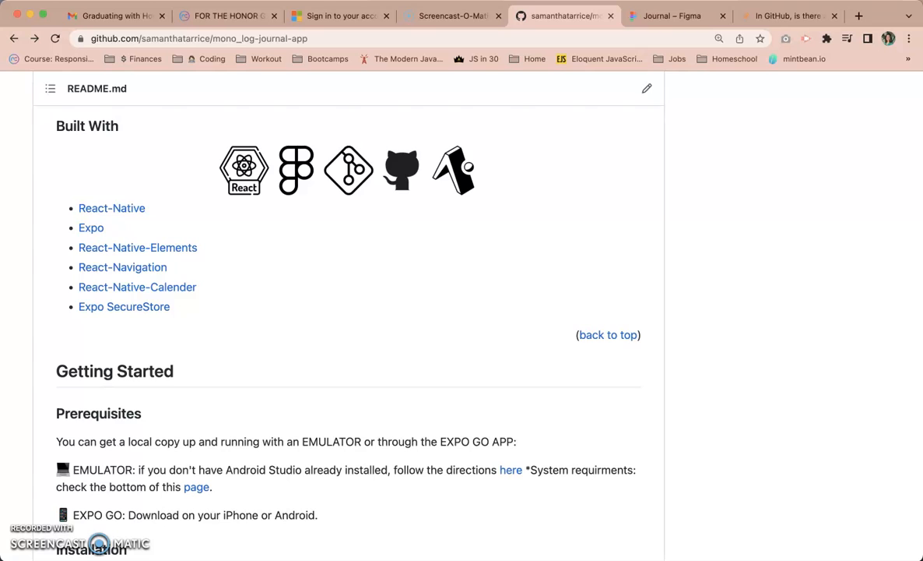
mouse_move(199, 253)
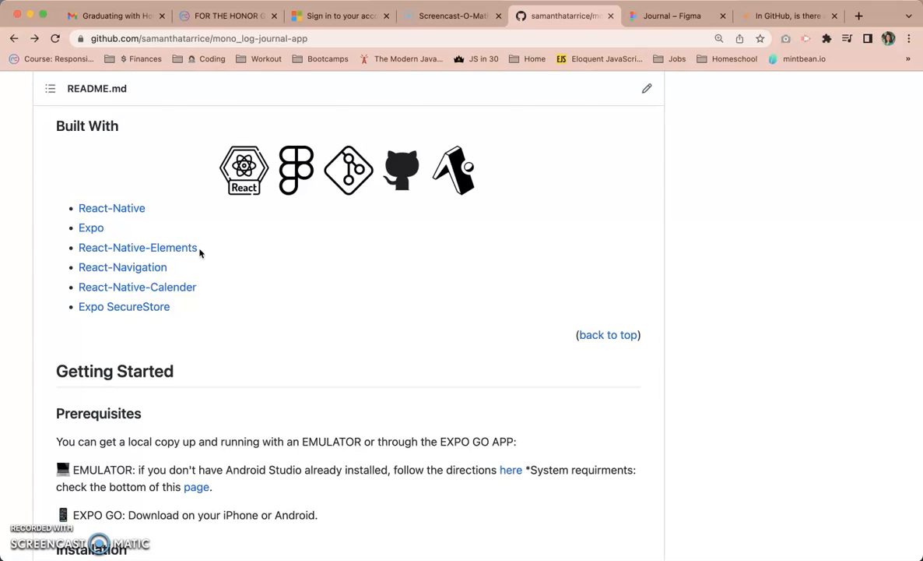
mouse_move(137, 246)
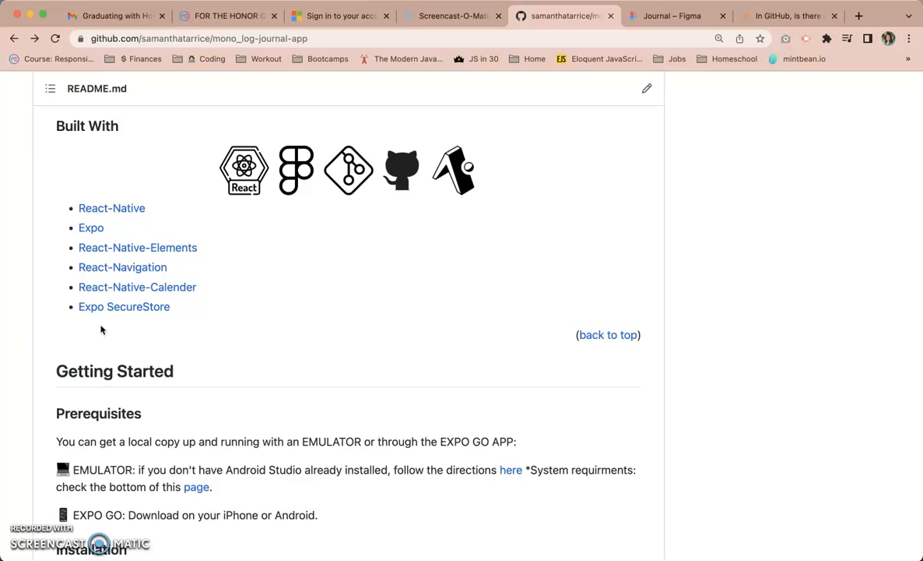
mouse_move(154, 323)
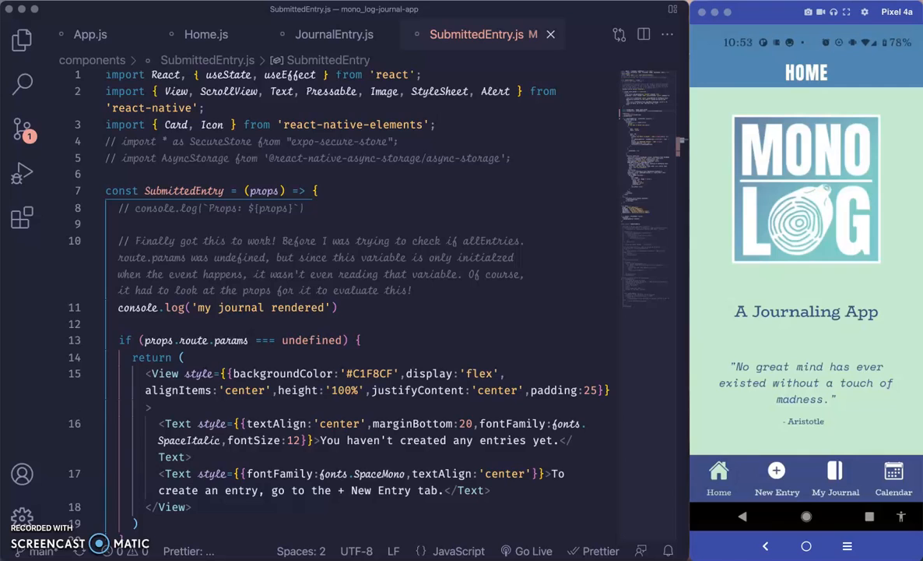
mouse_move(838, 327)
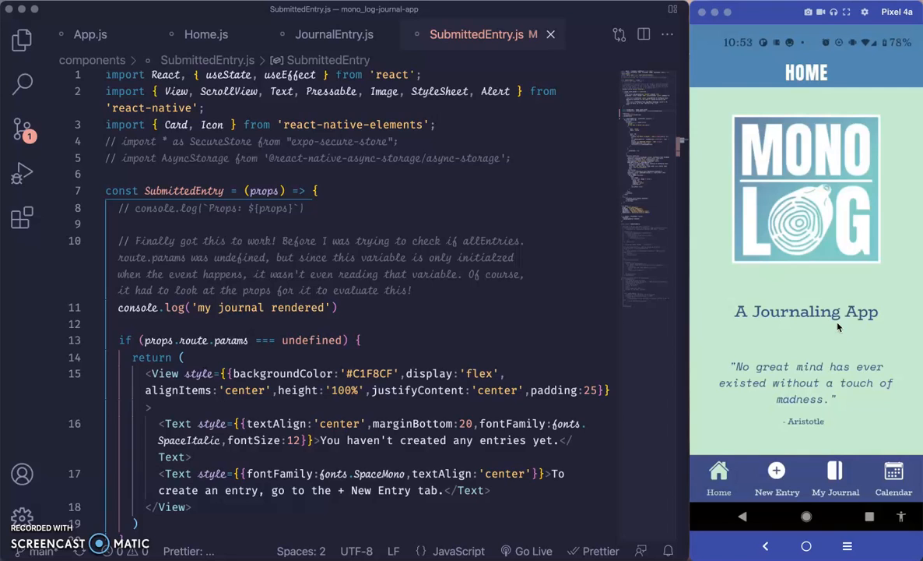
mouse_move(838, 327)
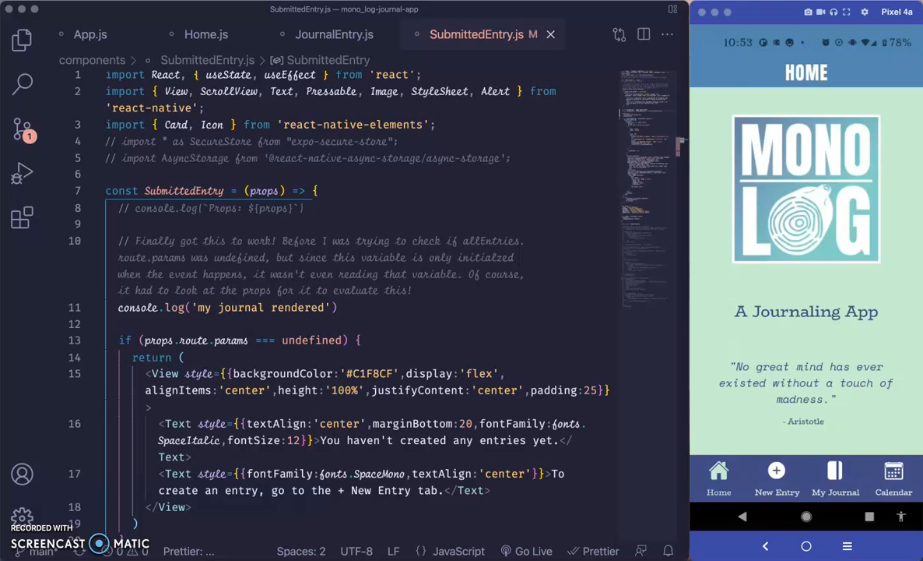
mouse_move(867, 423)
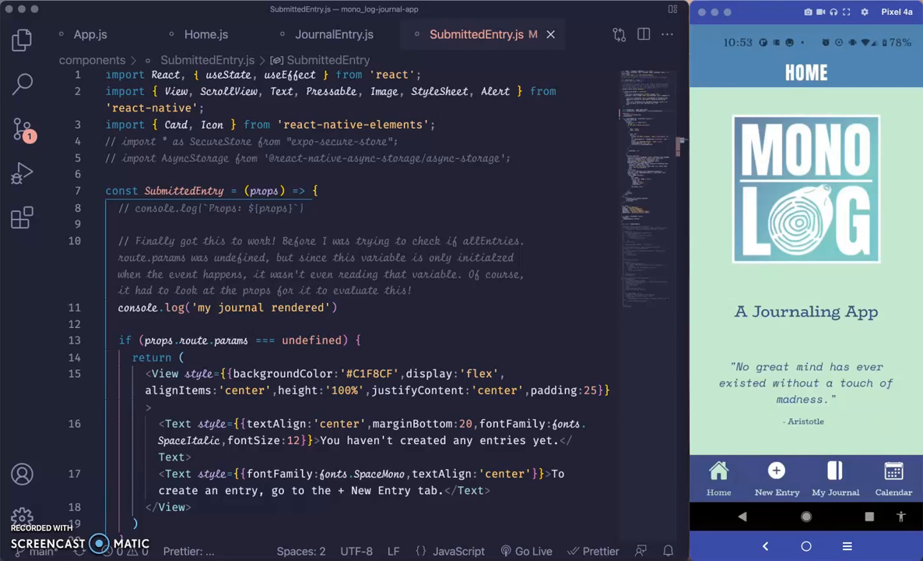
mouse_move(423, 278)
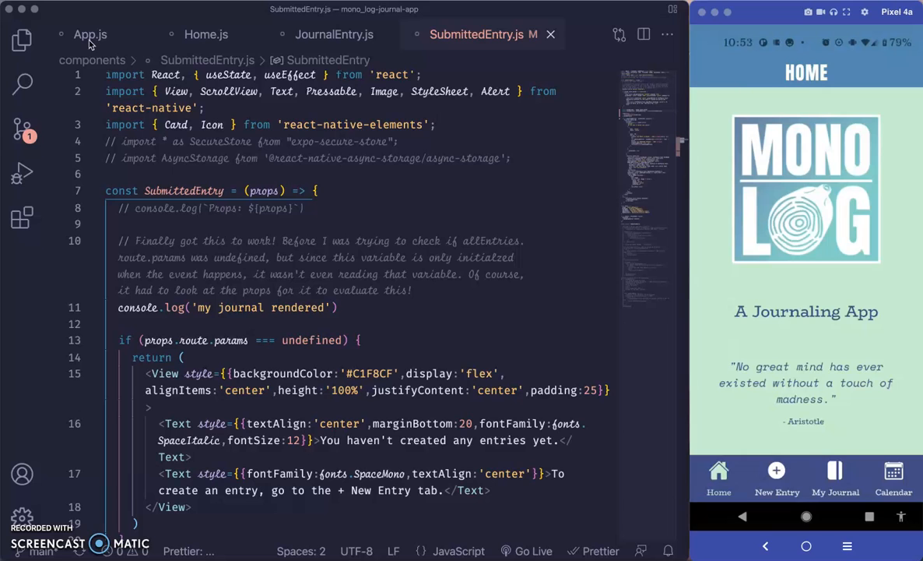
Show Home.js at the getRandomQuote useEffect, past the commented-out fetch, near the return block
click(205, 34)
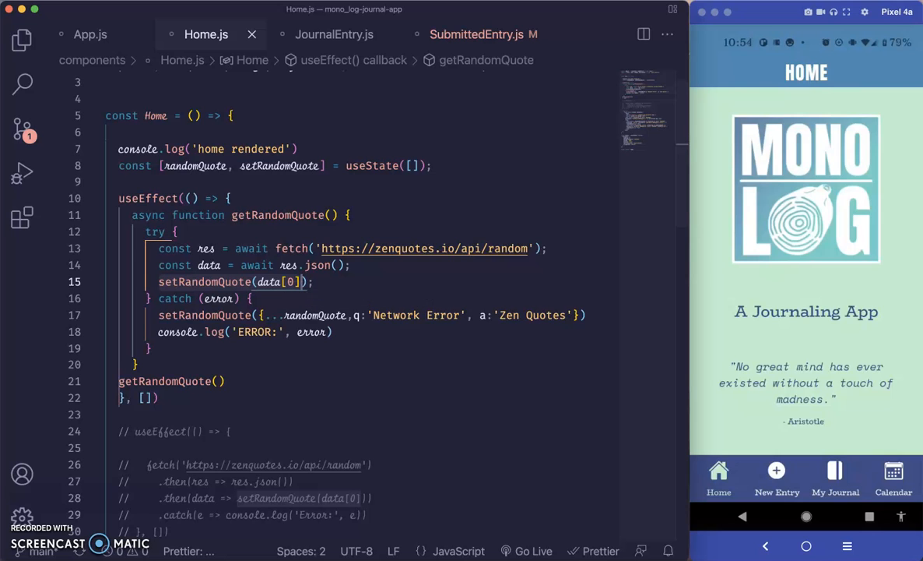
scroll(down, 3)
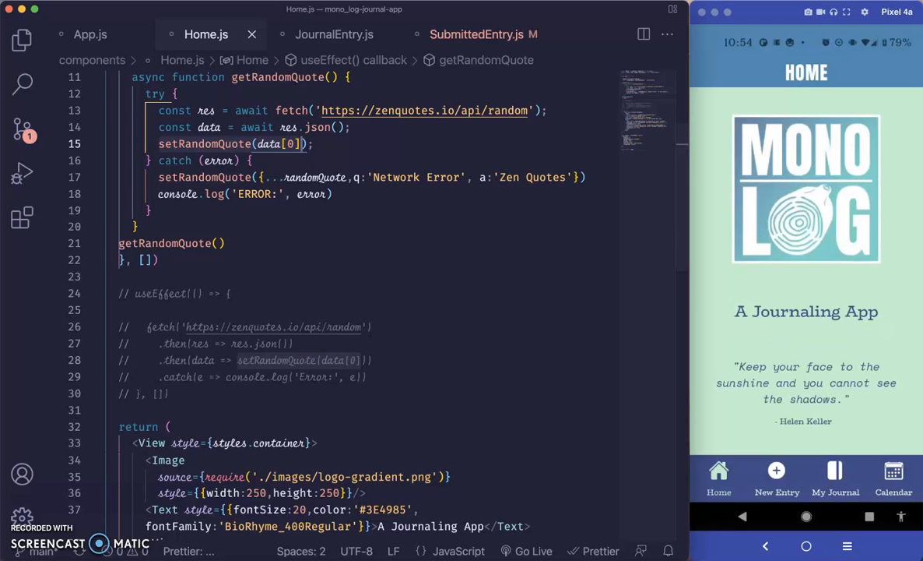
mouse_move(352, 294)
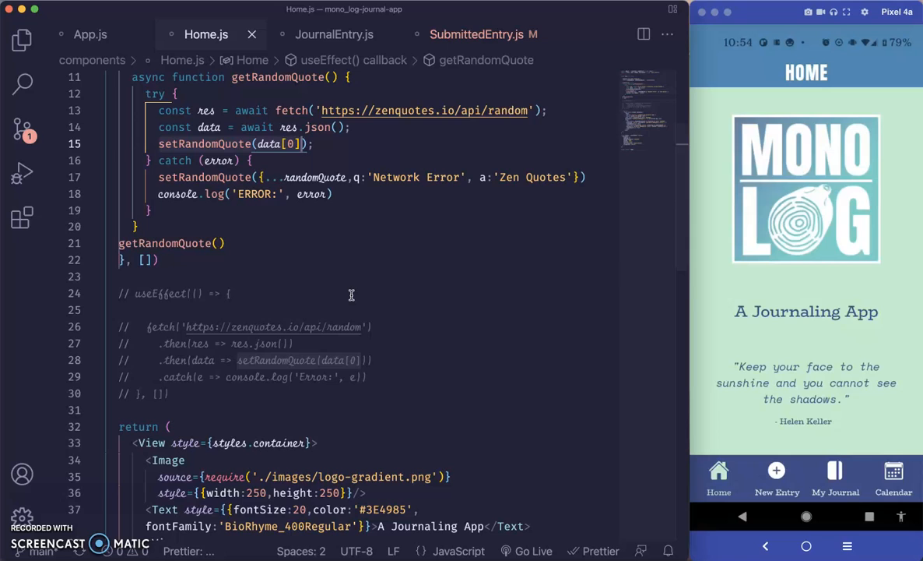
Start a new entry with a happy mood and the body text 'Sjckoefjnc'
click(776, 475)
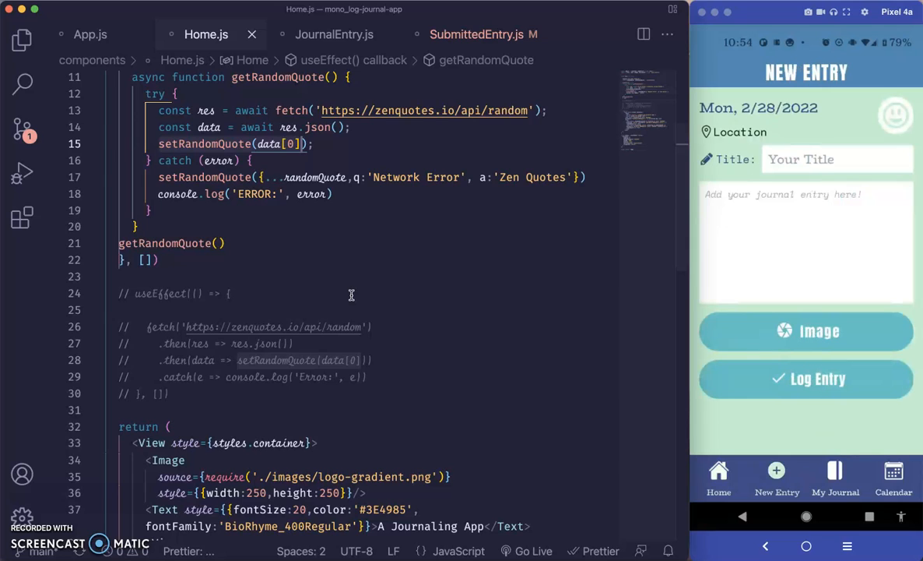
click(895, 115)
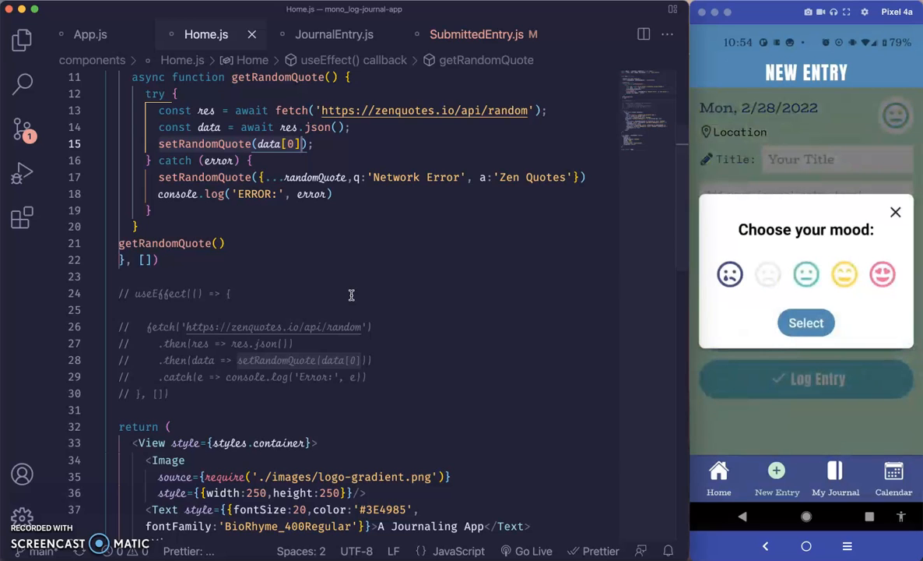
click(806, 322)
text(Title)
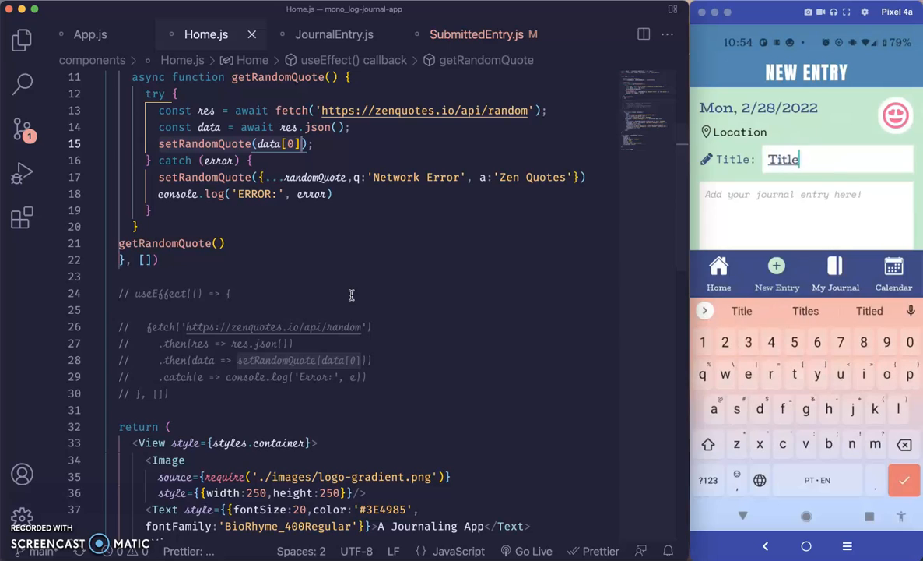
text(Sjckoefjnckedk)
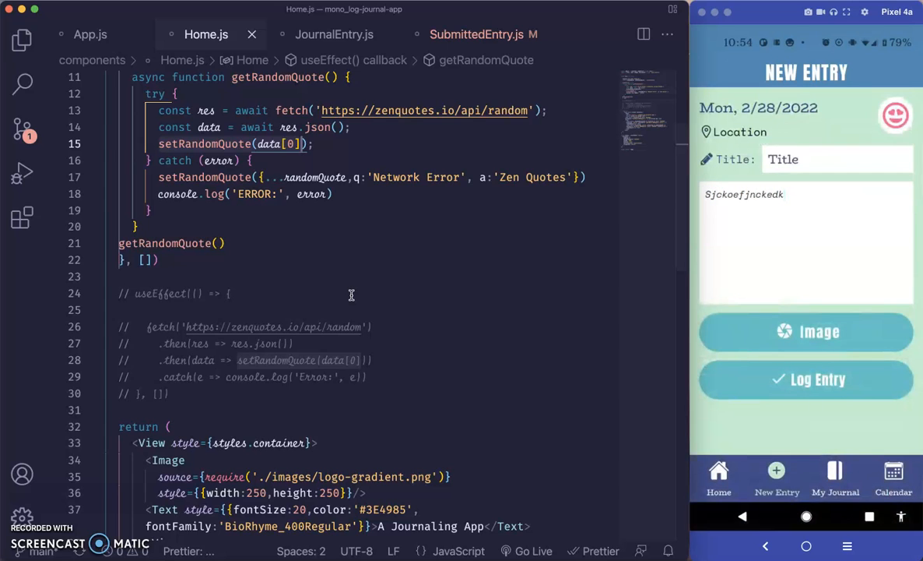
Attach a freshly captured camera photo and submit the entry to My Journal
click(805, 330)
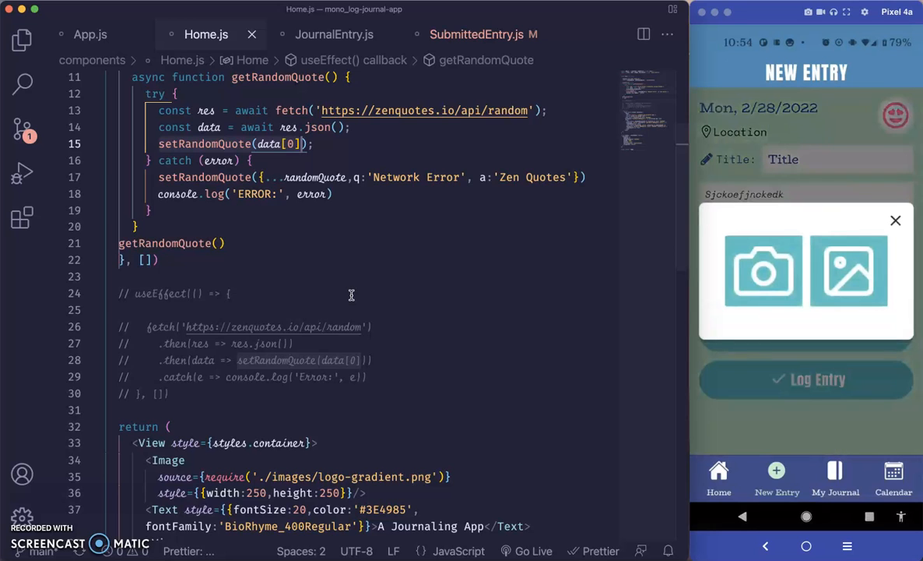
click(763, 271)
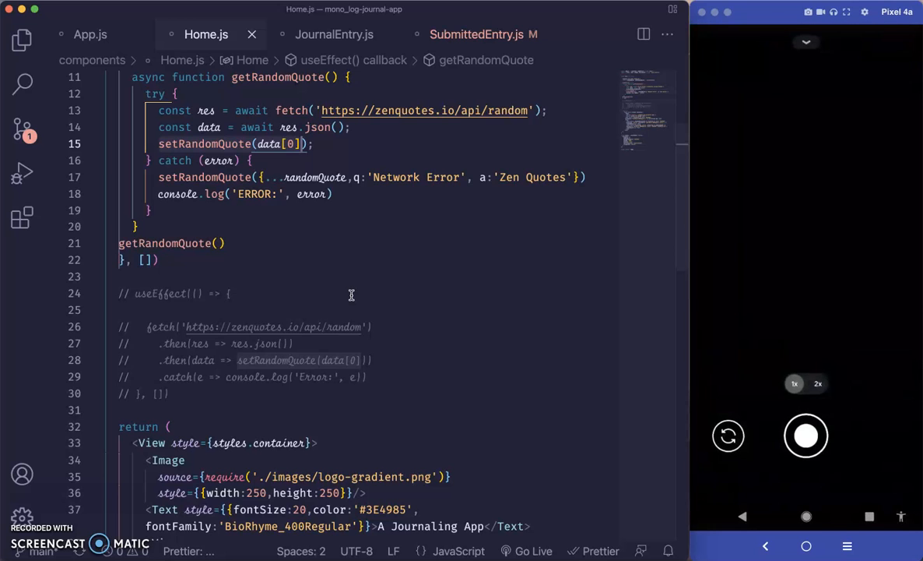
click(806, 436)
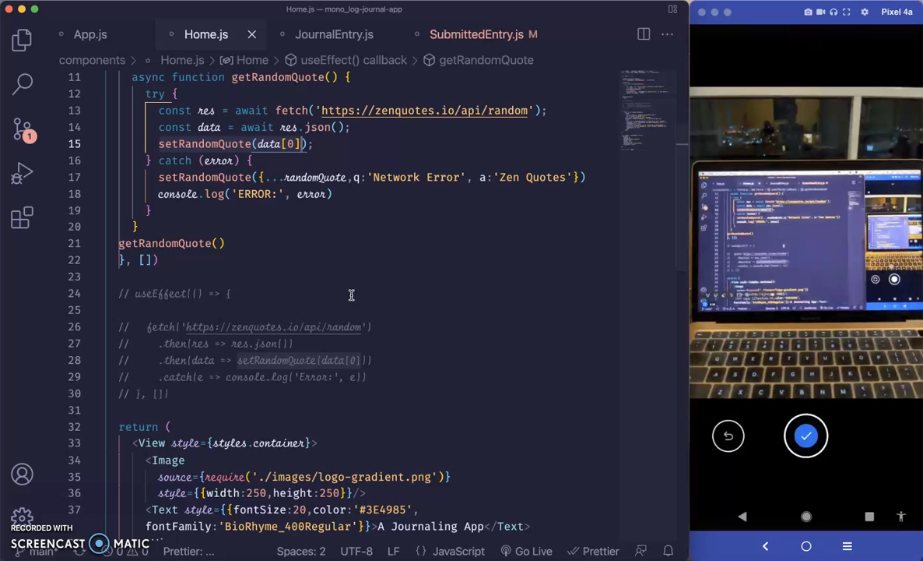
click(807, 436)
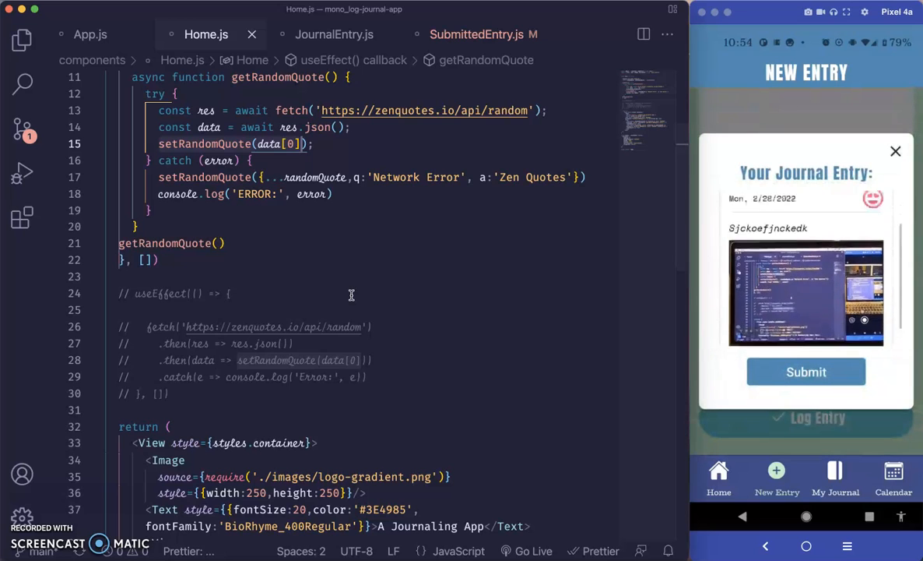
click(895, 151)
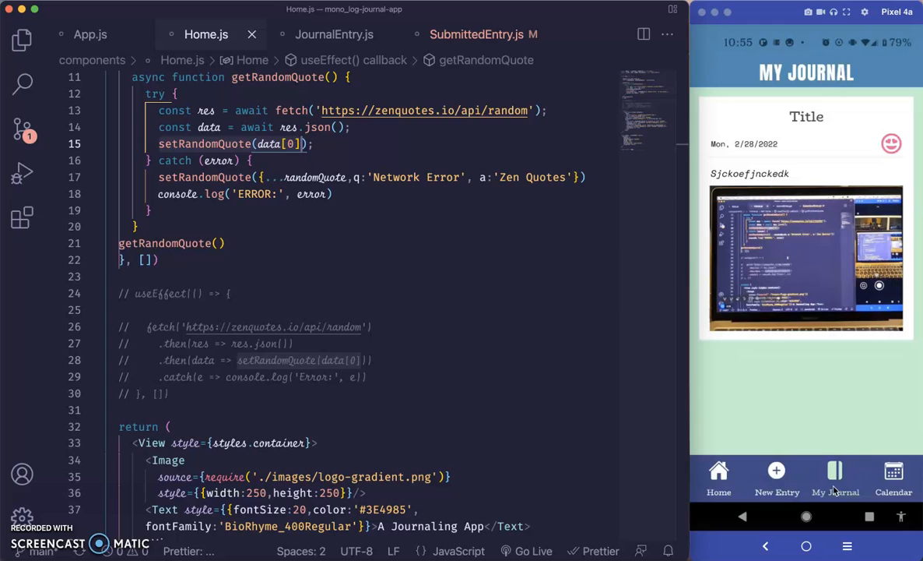
Start a new entry titled 'New E' with body text and a chosen mood
click(776, 476)
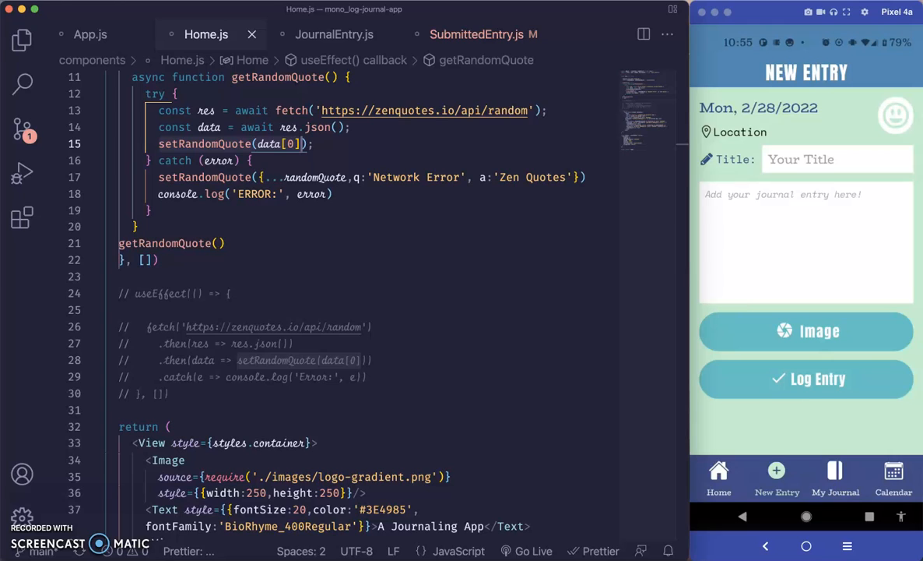
click(478, 34)
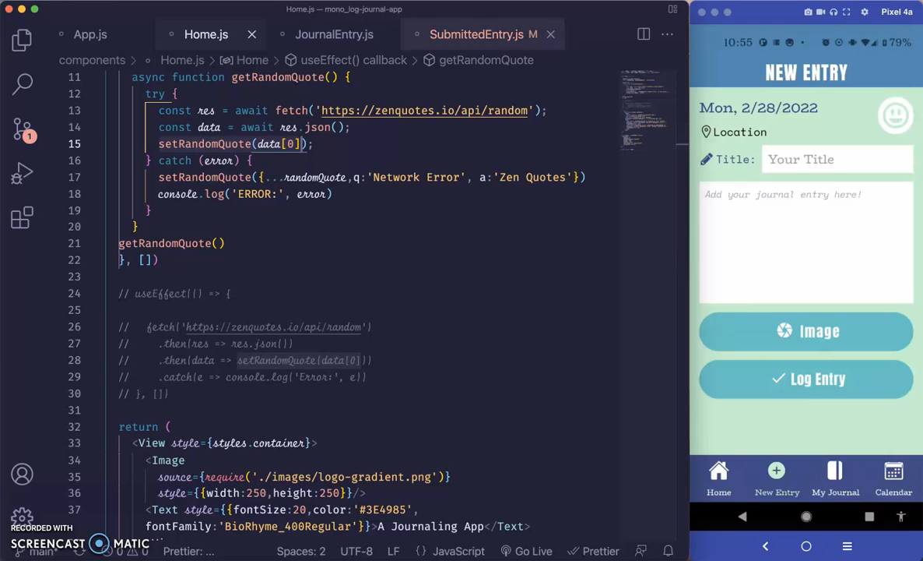
click(838, 158)
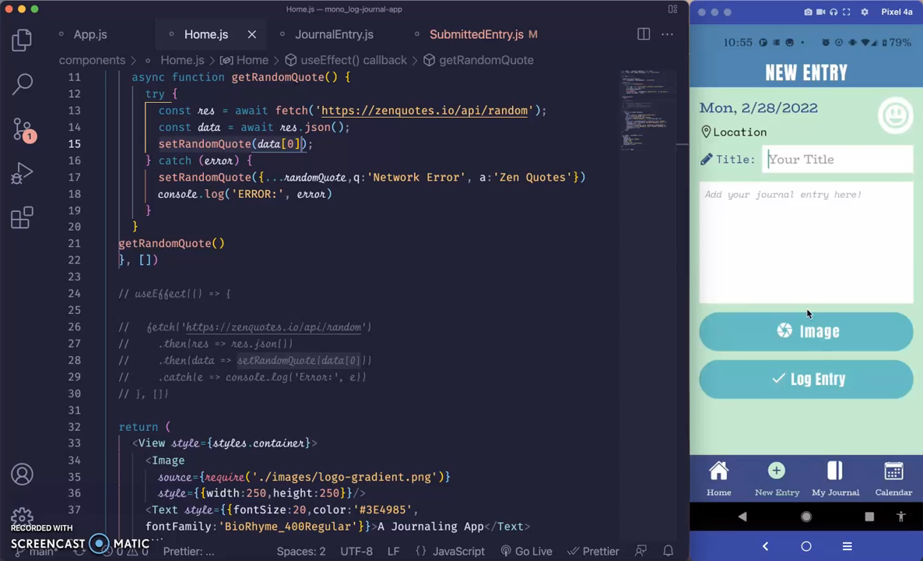
text(New Entry)
click(807, 243)
text(Dhsicndj)
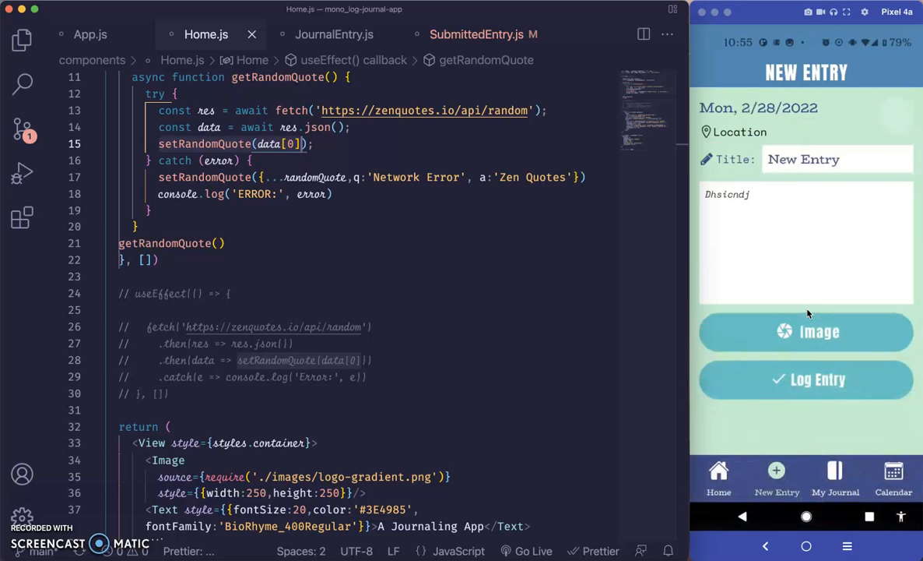
click(806, 331)
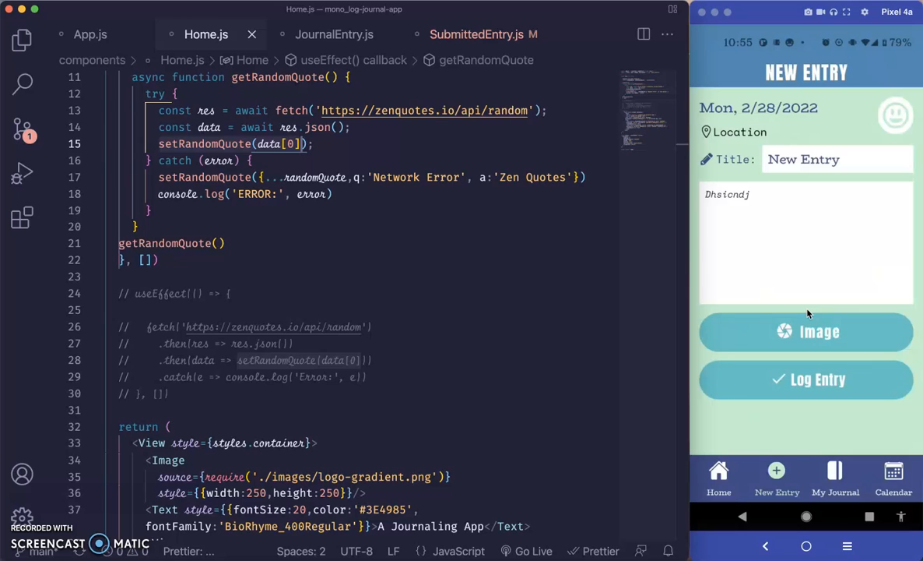
click(895, 116)
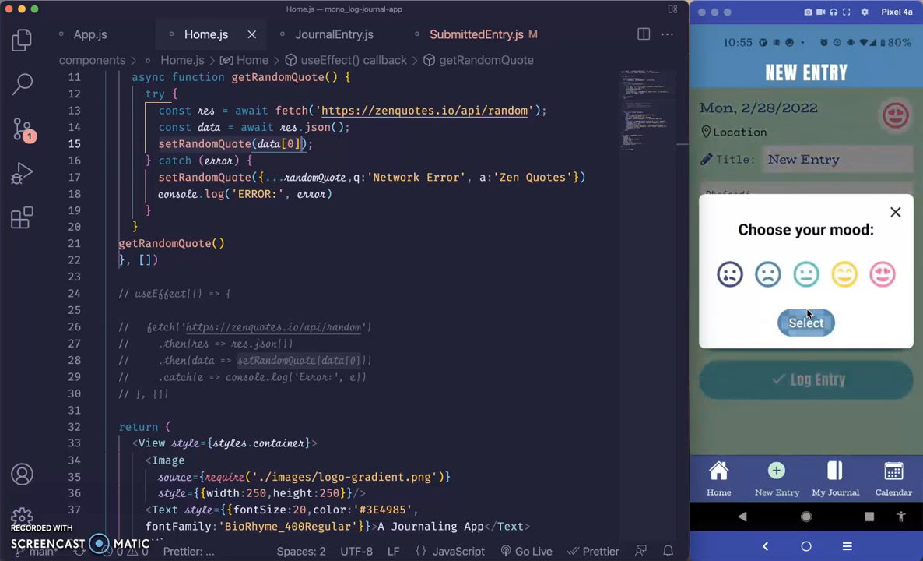
click(807, 323)
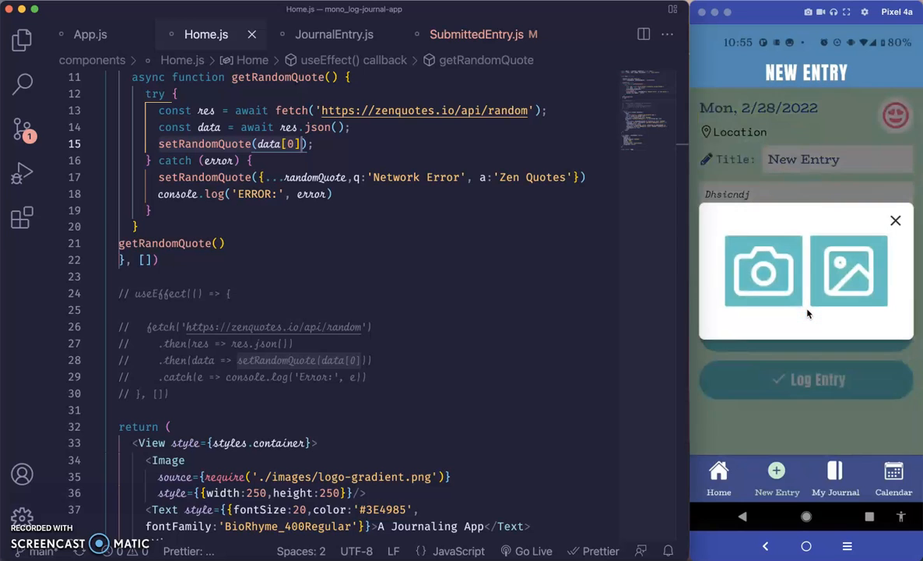
Attach a cropped gallery photo and a camera photo of the laptop screen to the draft
click(849, 271)
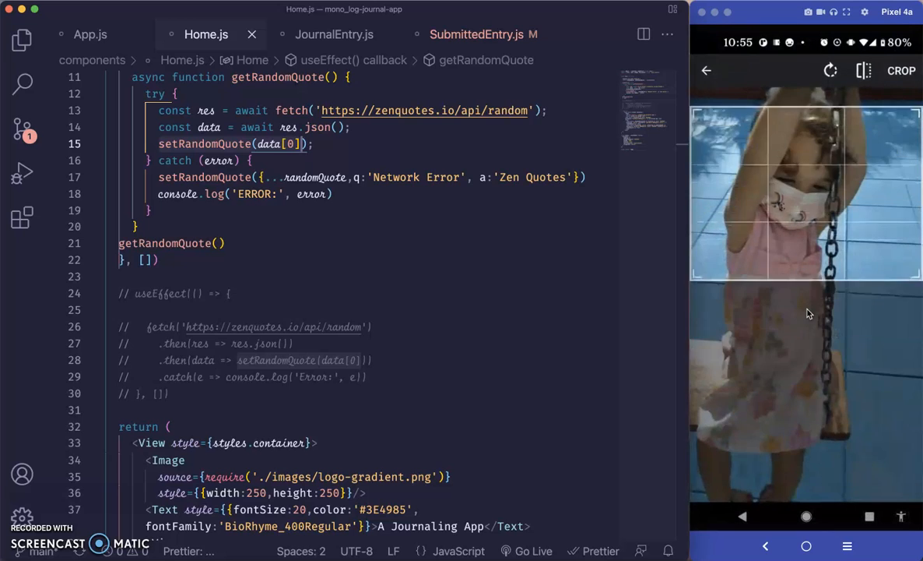
click(900, 70)
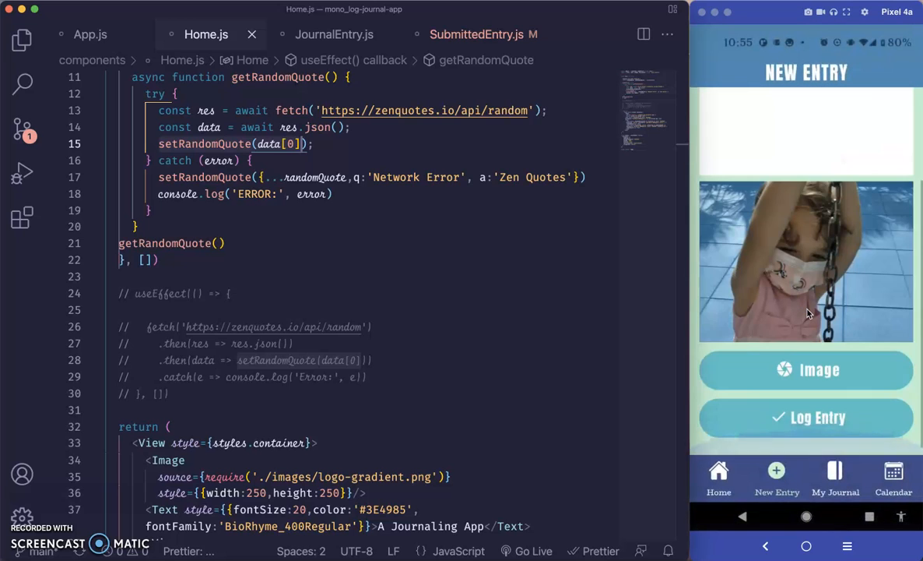
click(807, 369)
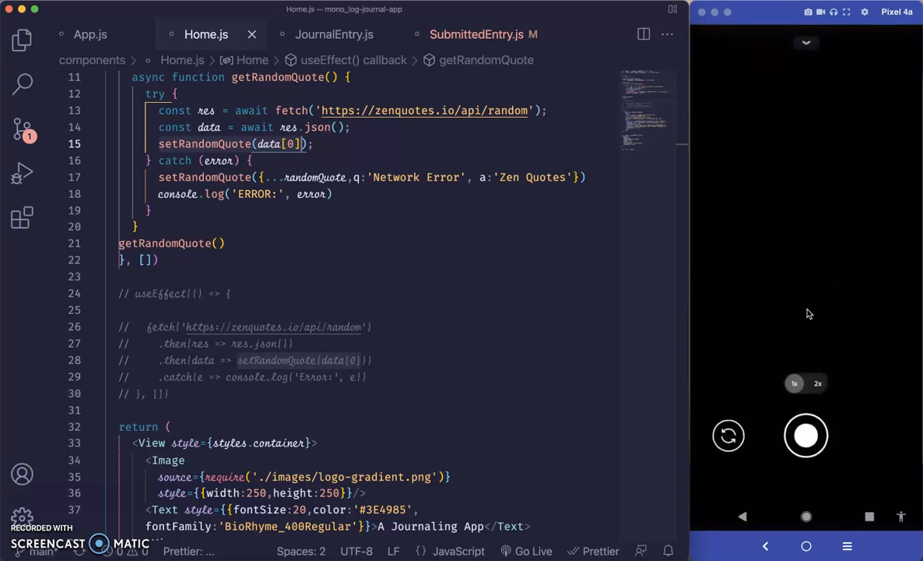
click(807, 436)
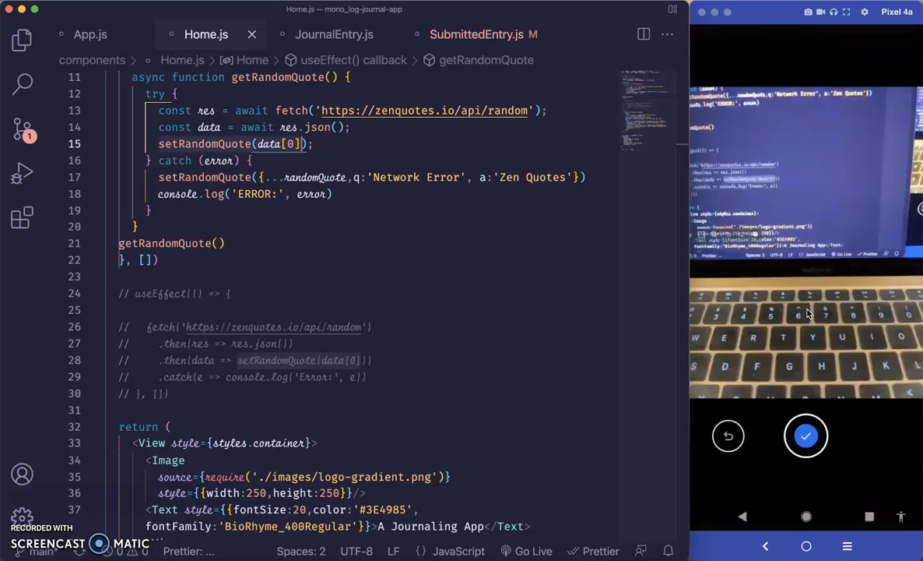
click(807, 436)
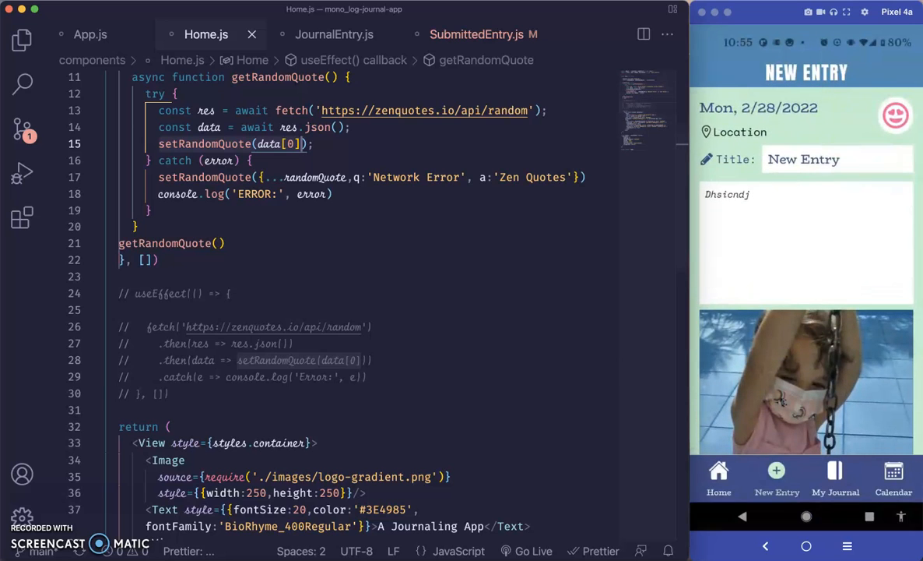
scroll(down, 3)
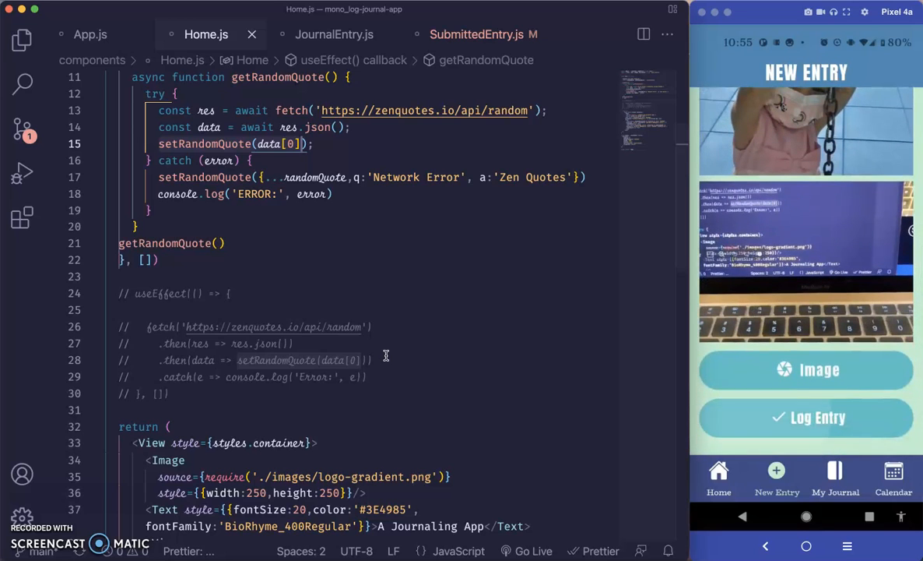
Log the second entry into My Journal and bring up SubmittedEntry.js with its savedEntries state
click(834, 478)
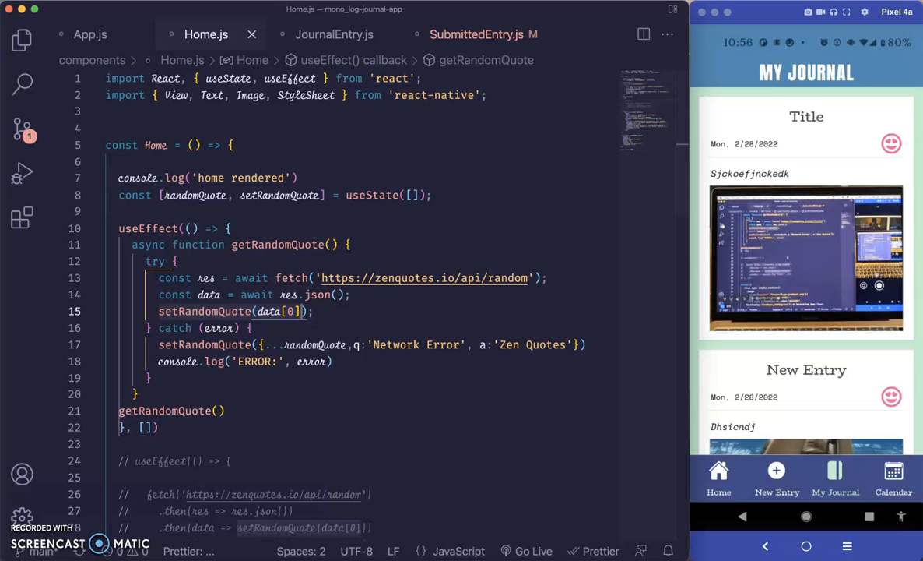
click(478, 34)
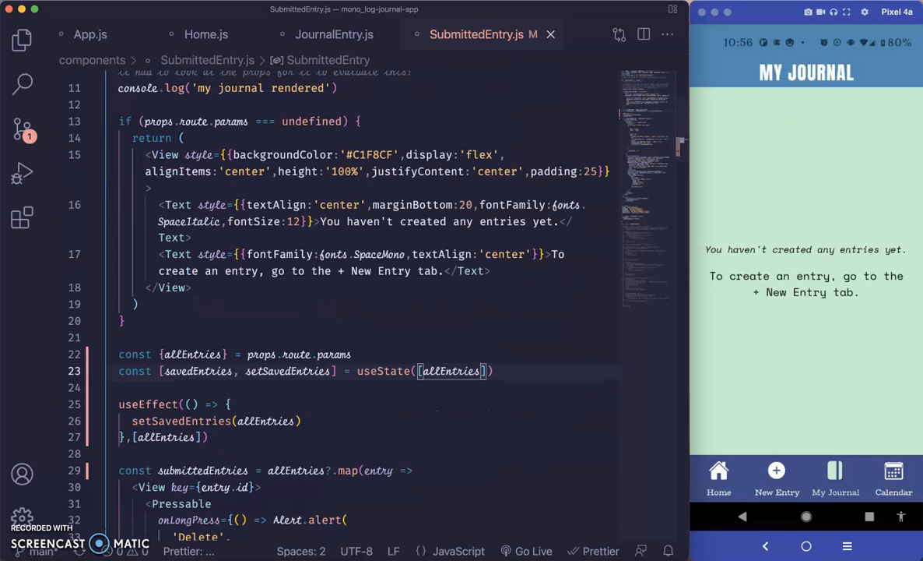
Highlight allEntries uses, review the delete alert filtering savedEntries, then show the Calendar screen
double_click(193, 353)
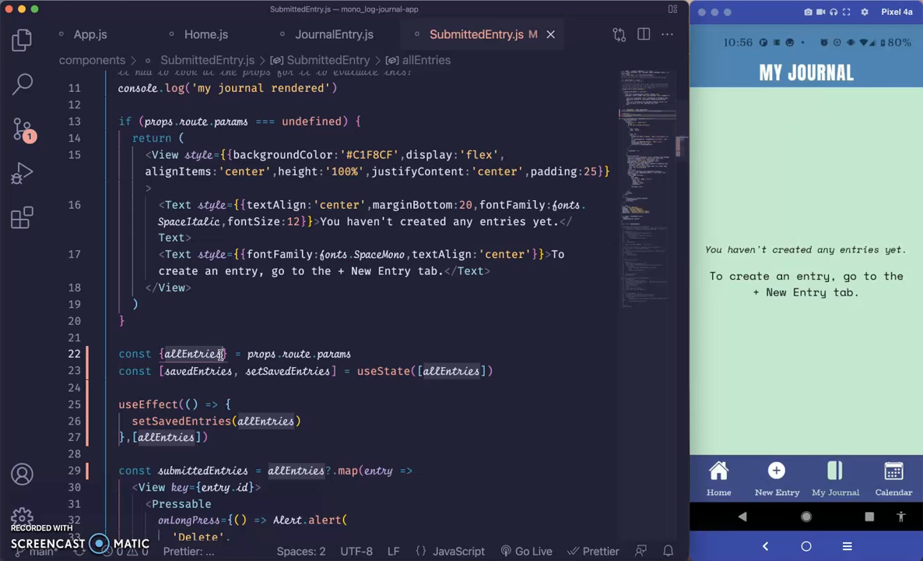
mouse_move(240, 279)
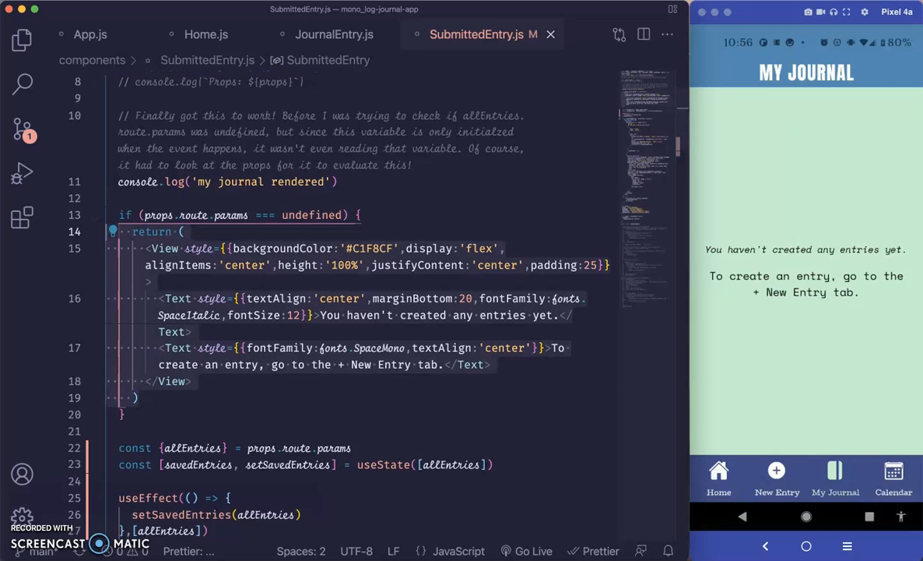
scroll(down, 3)
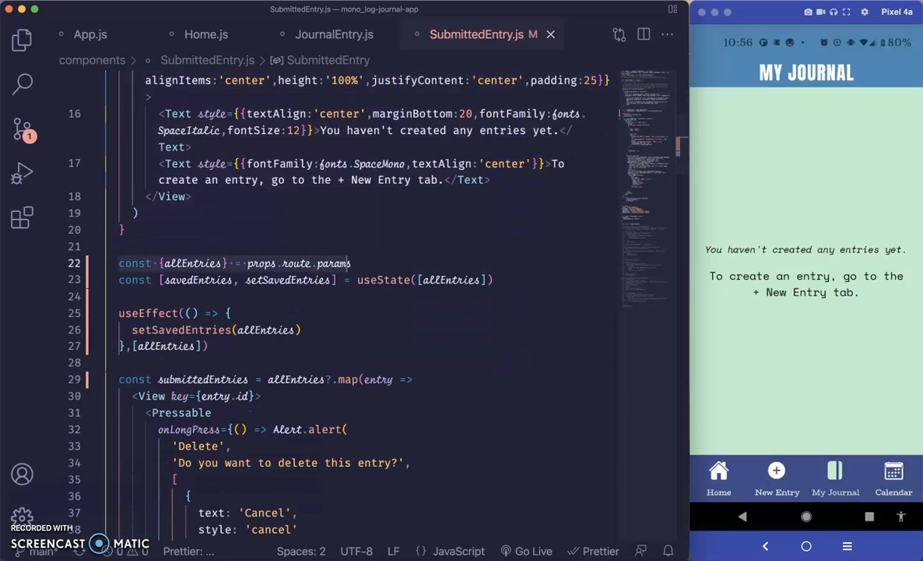
scroll(down, 3)
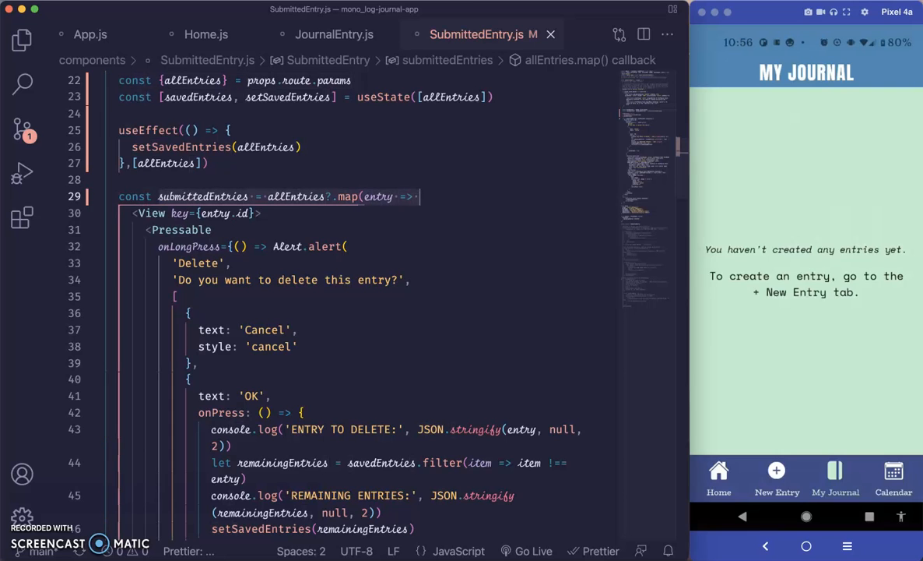
scroll(down, 3)
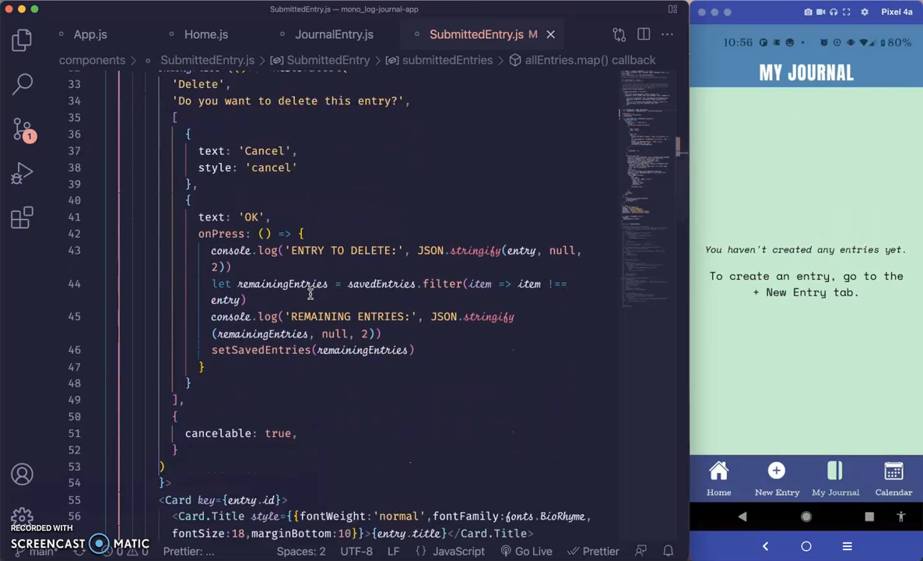
scroll(down, 3)
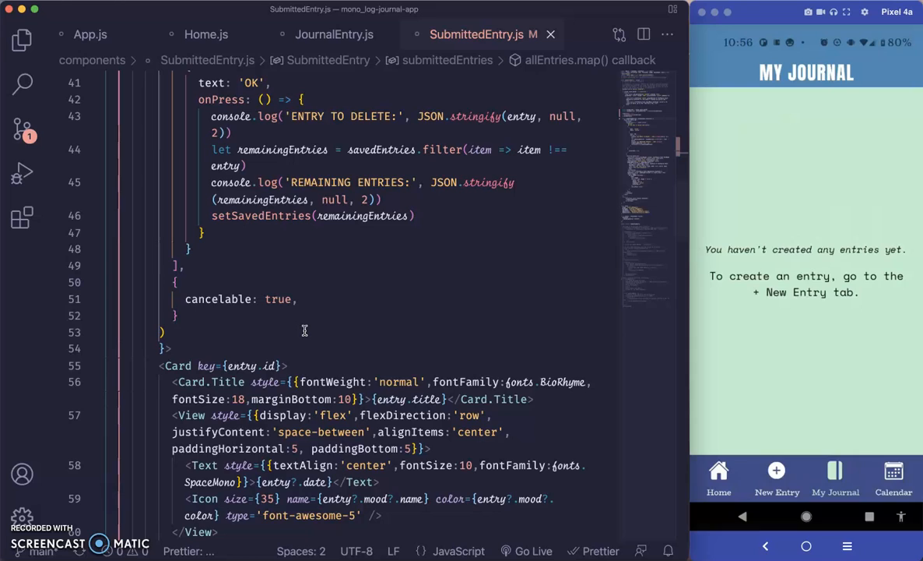
click(894, 478)
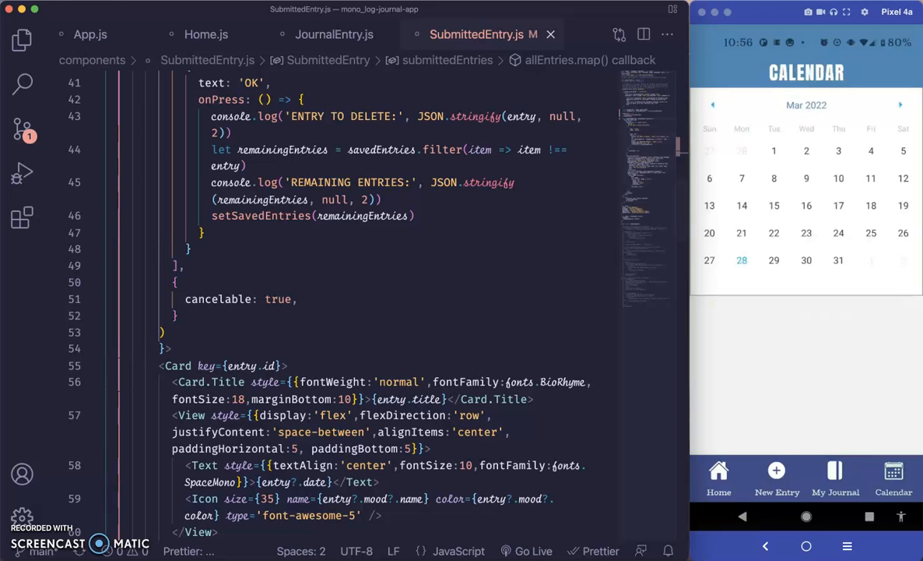